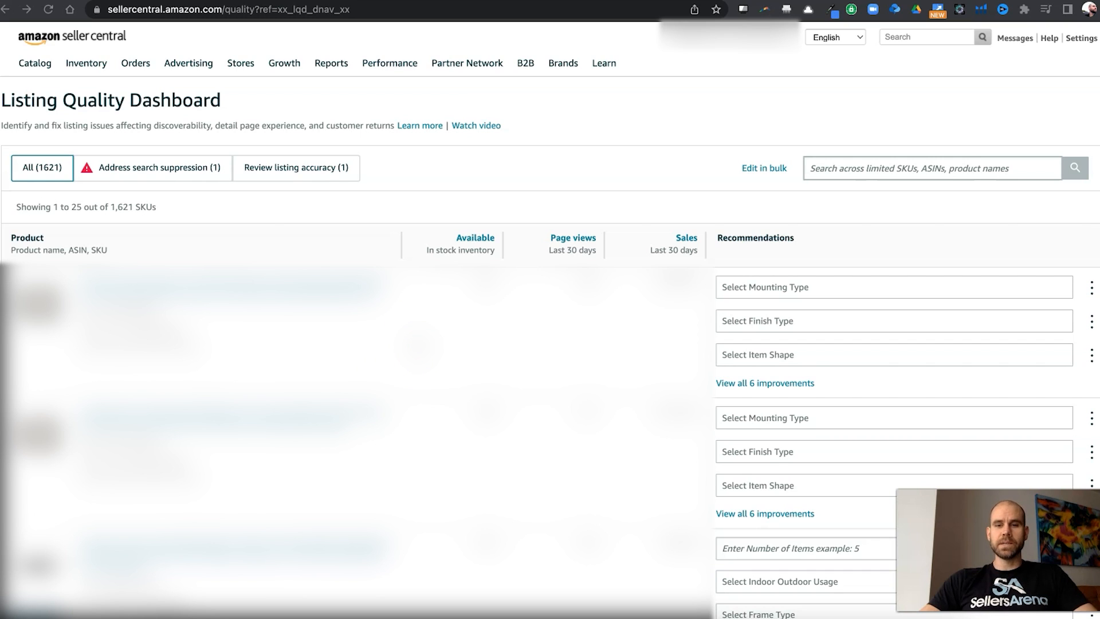
pyautogui.moveTo(415, 160)
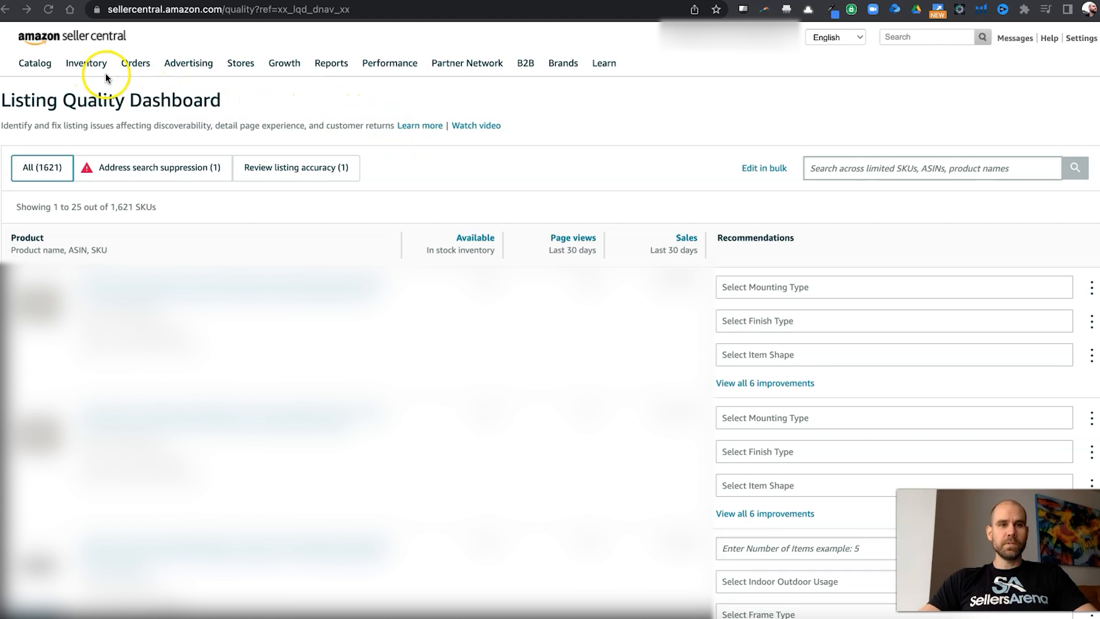
# Browse the Listing Quality Dashboard's product list down to the target shelf listing.
pyautogui.click(85, 63)
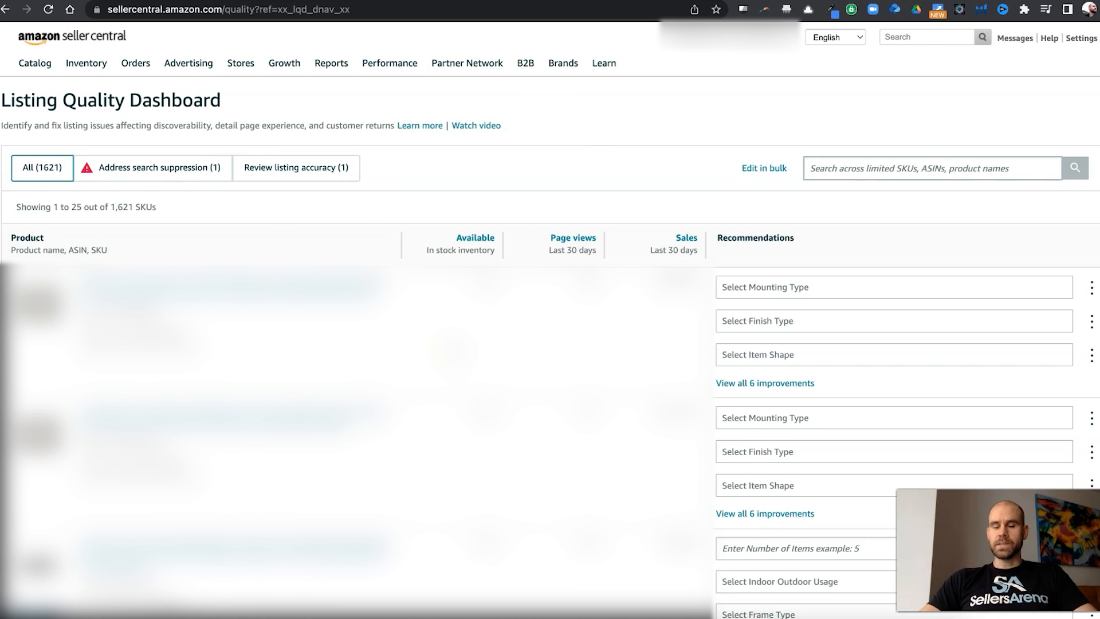
pyautogui.scroll(-3)
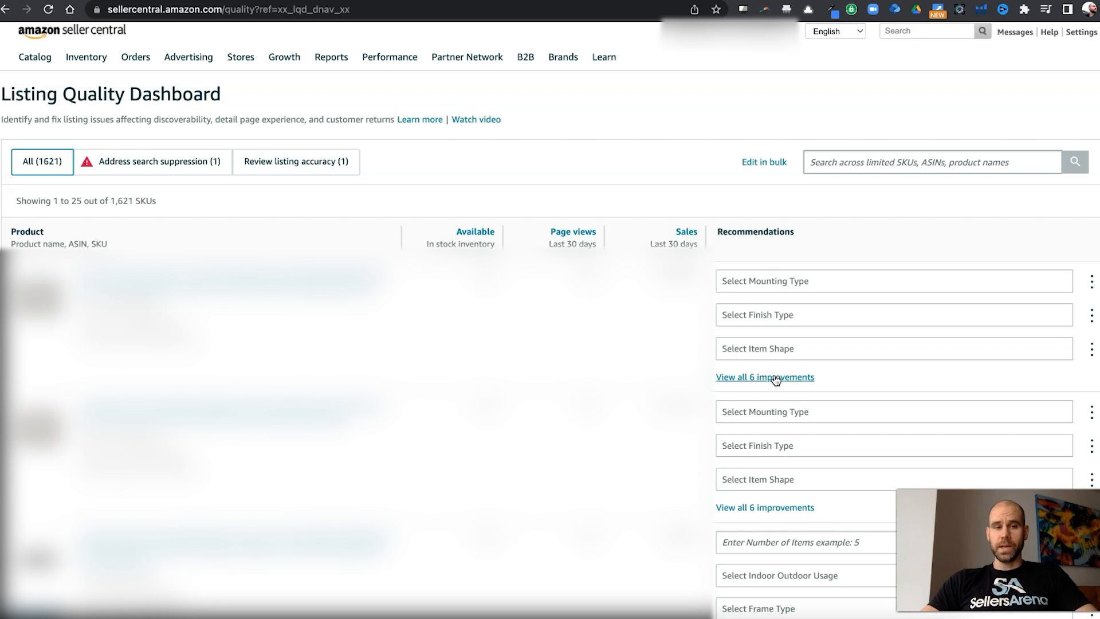
pyautogui.scroll(-3)
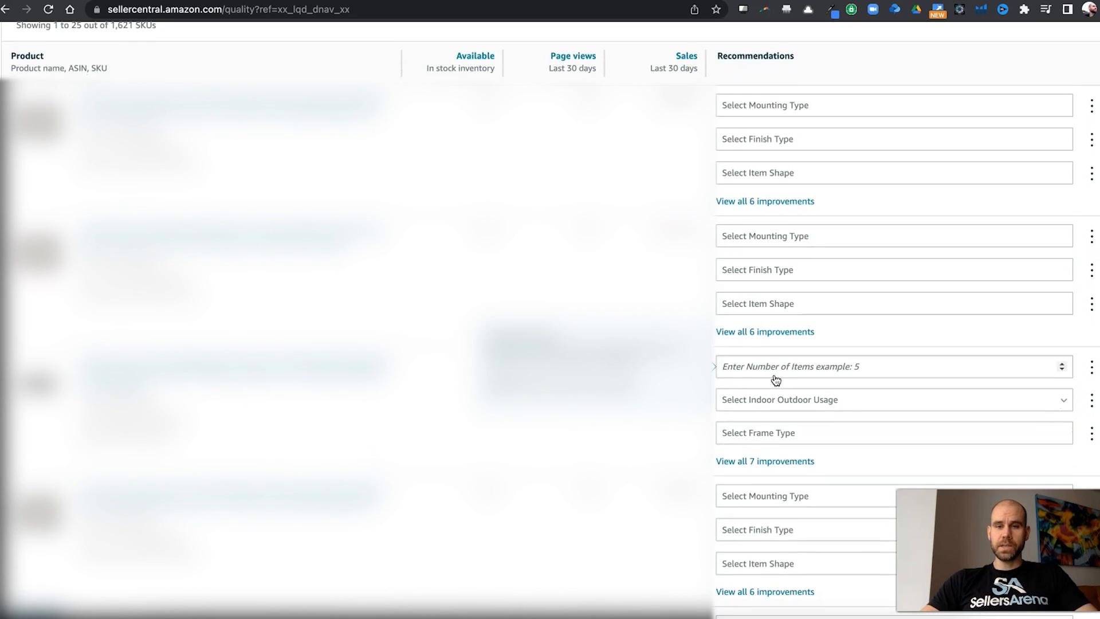
pyautogui.scroll(-3)
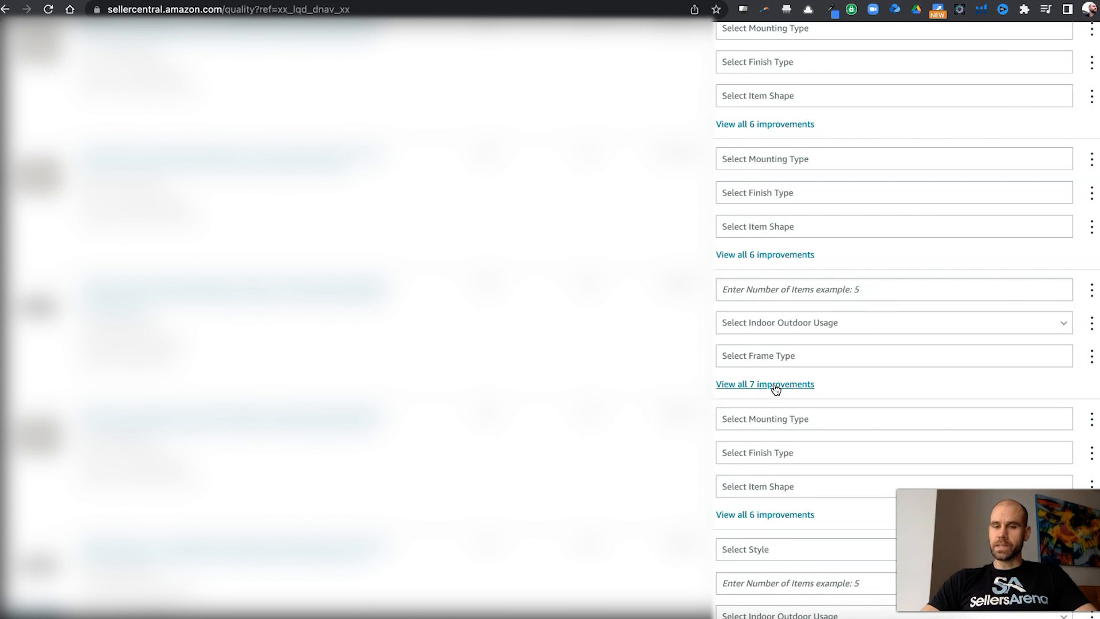
# Show all 7 recommended improvements for the product and review the suggested fields.
pyautogui.click(764, 384)
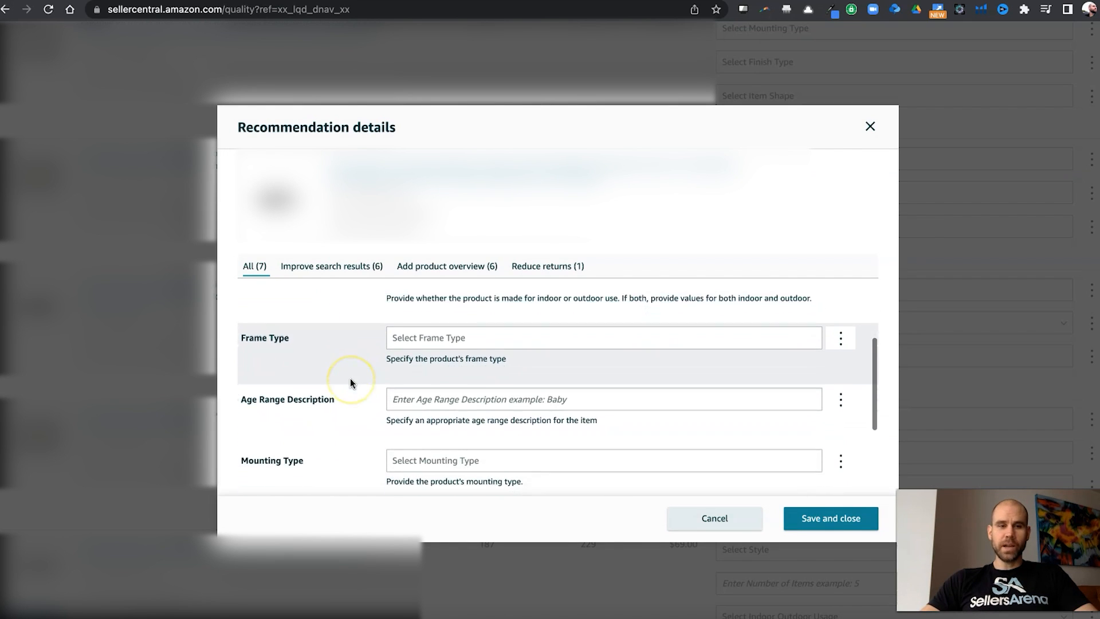
pyautogui.scroll(-3)
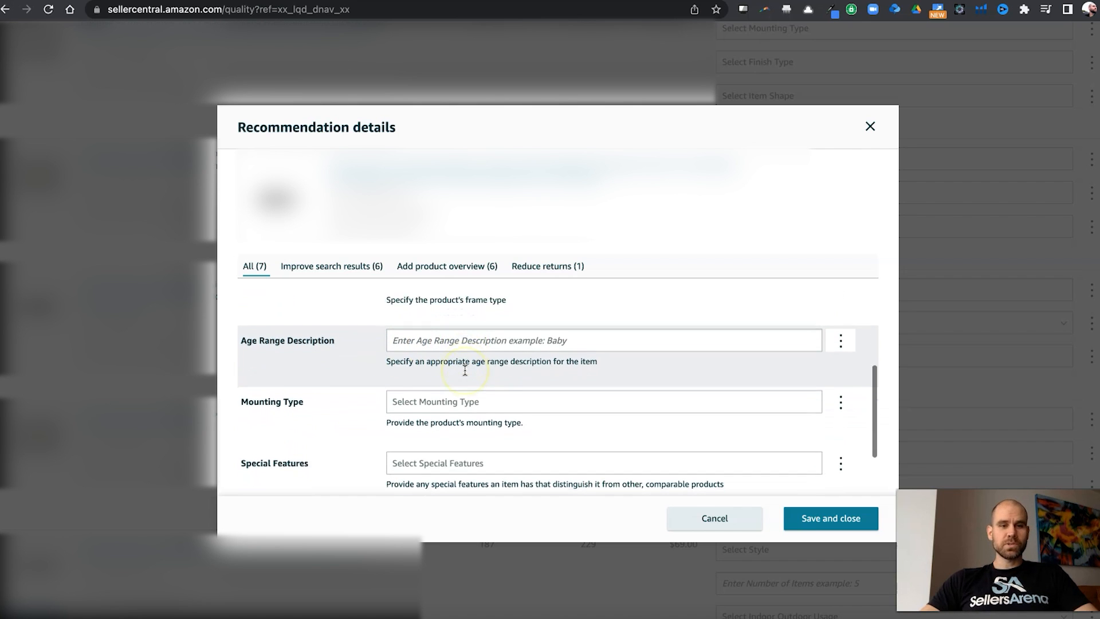
pyautogui.scroll(-3)
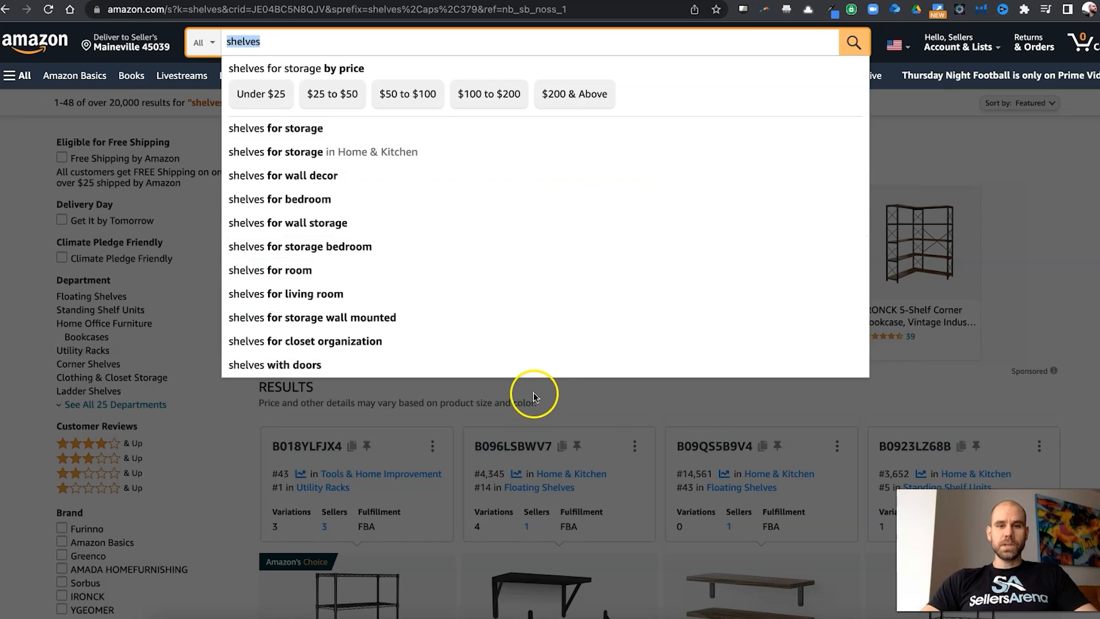
# Dismiss the search suggestions and review the shelves results showing over 20,000 items.
pyautogui.click(532, 393)
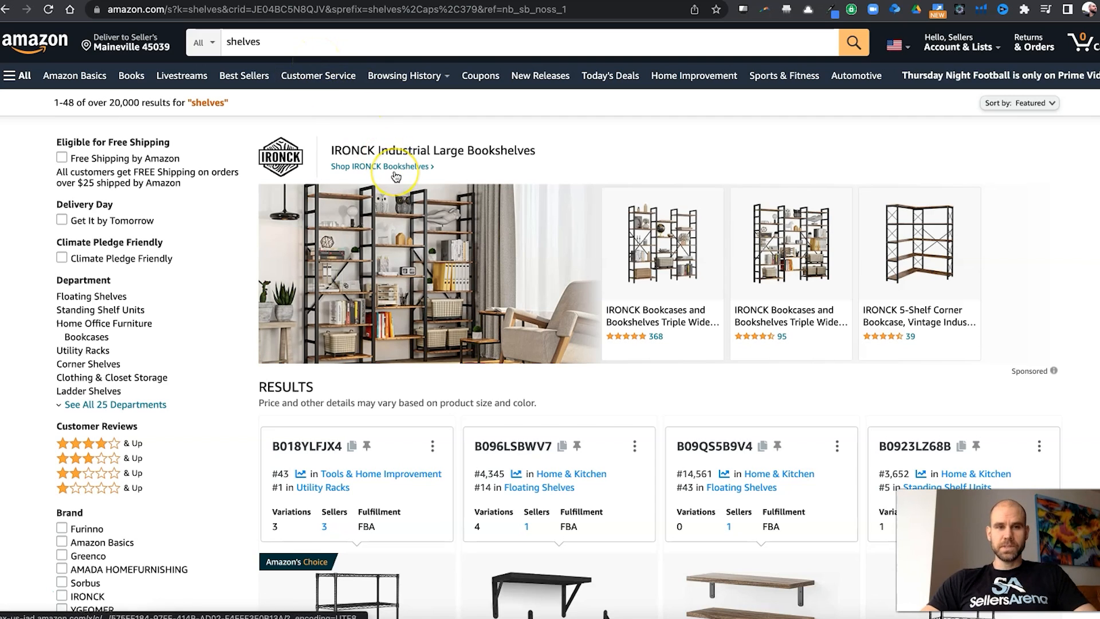
pyautogui.scroll(-3)
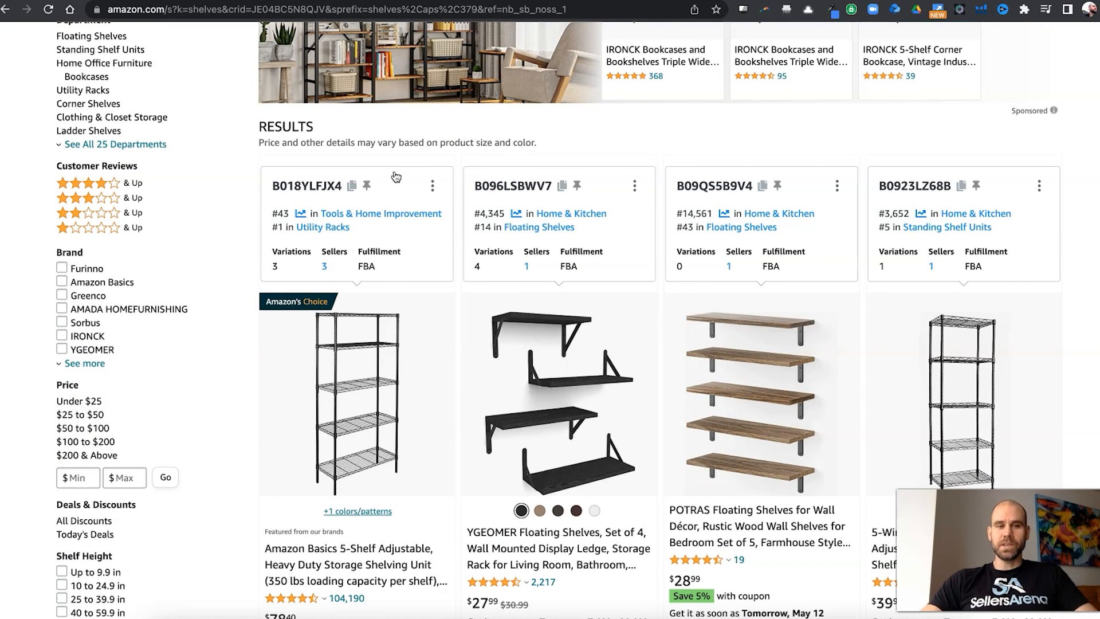
pyautogui.scroll(-3)
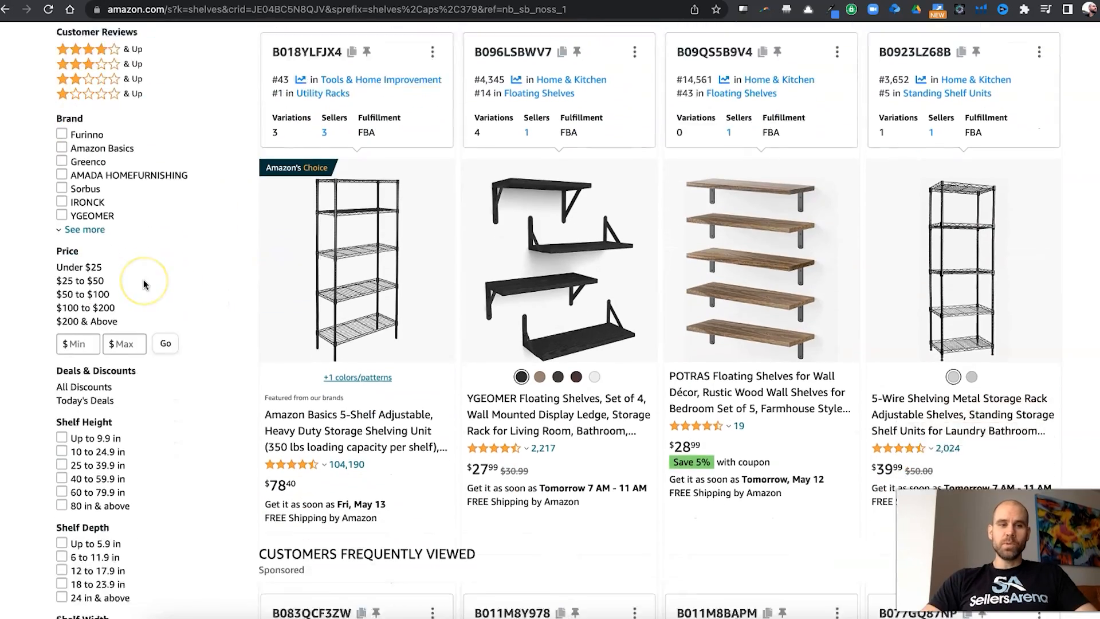
pyautogui.scroll(-3)
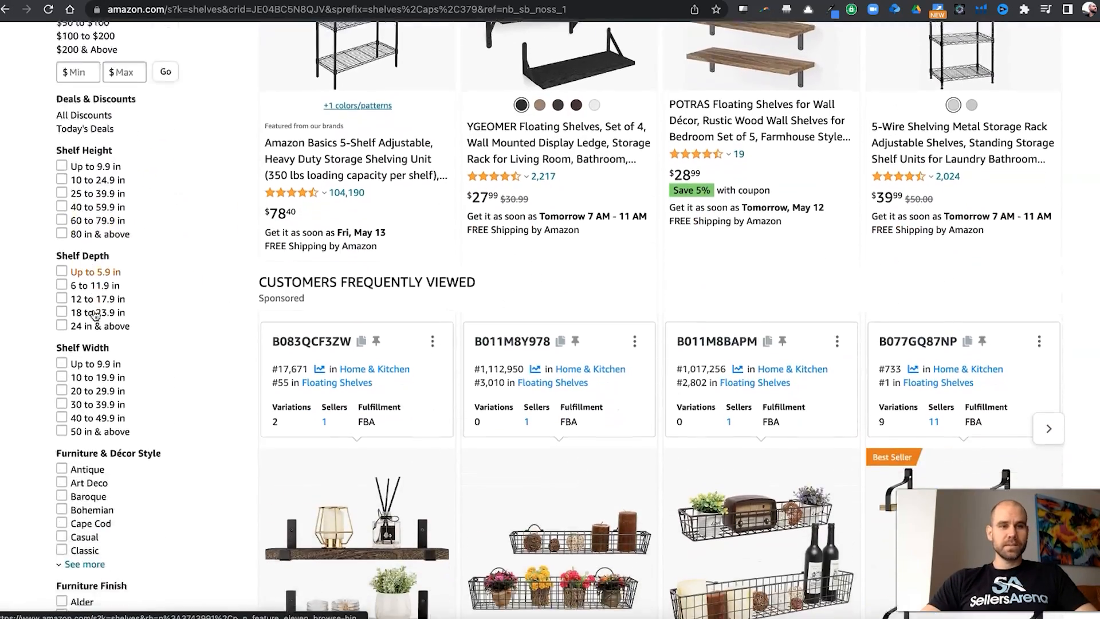
pyautogui.scroll(-3)
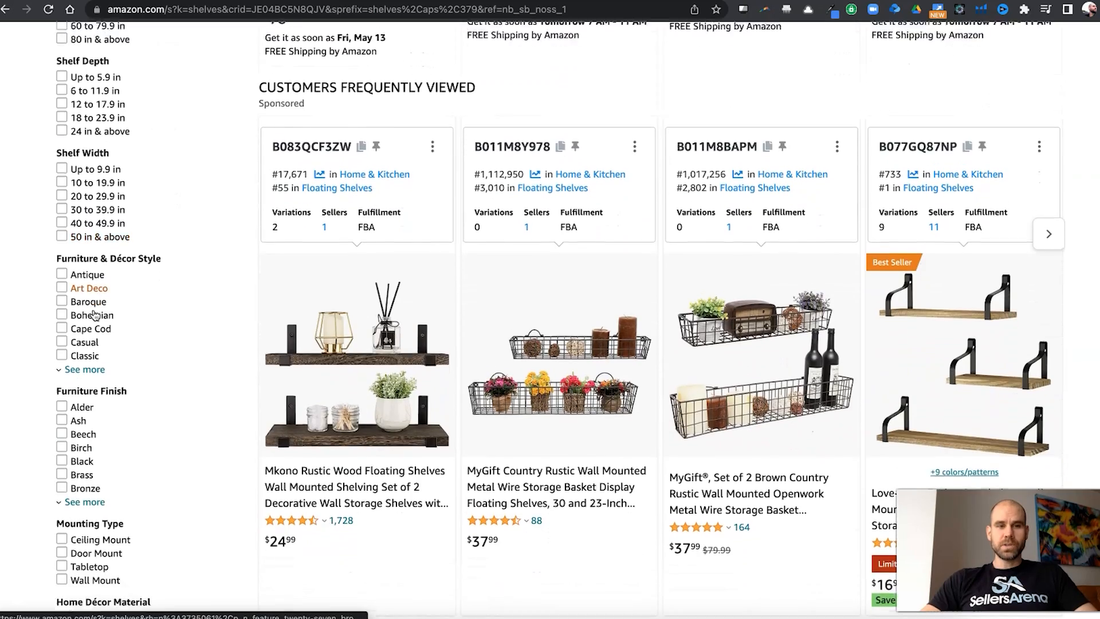
pyautogui.scroll(-3)
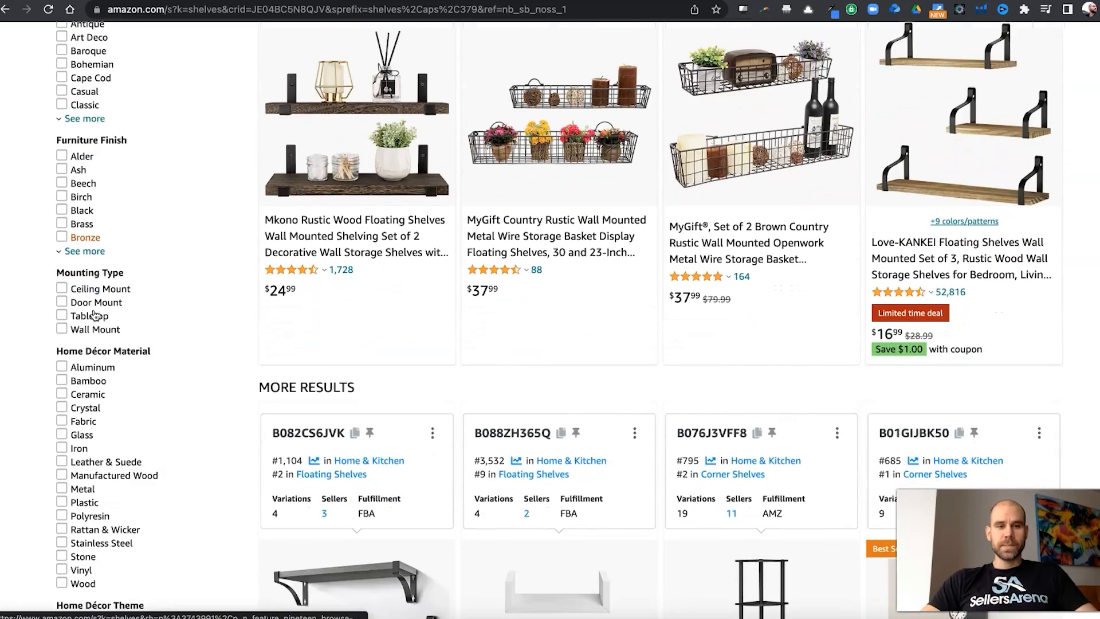
pyautogui.scroll(-3)
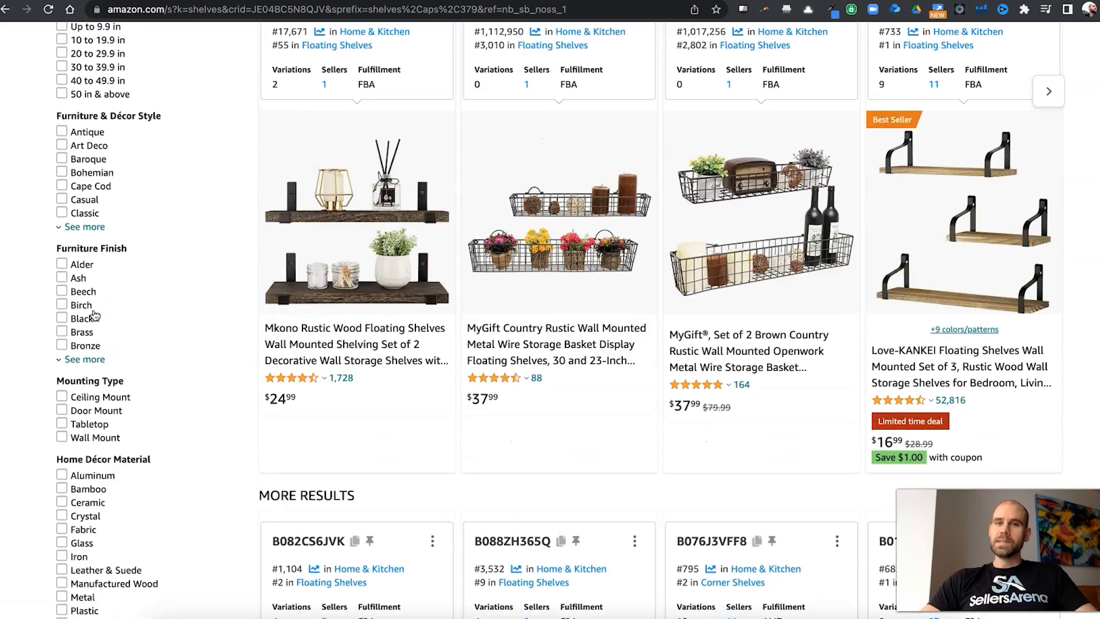
pyautogui.scroll(3)
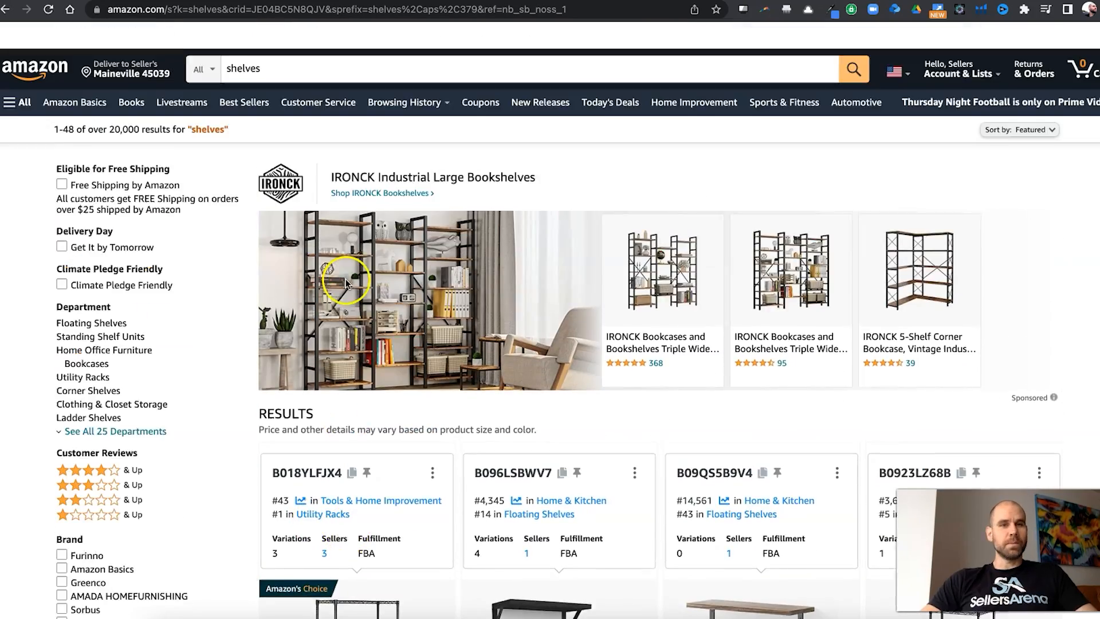
pyautogui.scroll(-3)
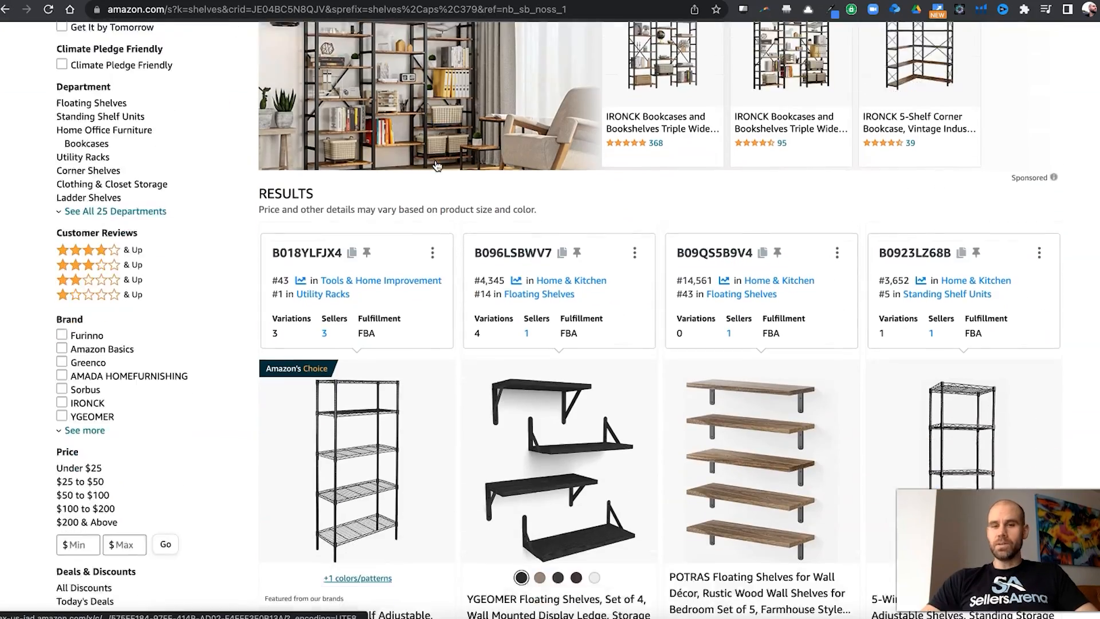
pyautogui.scroll(-3)
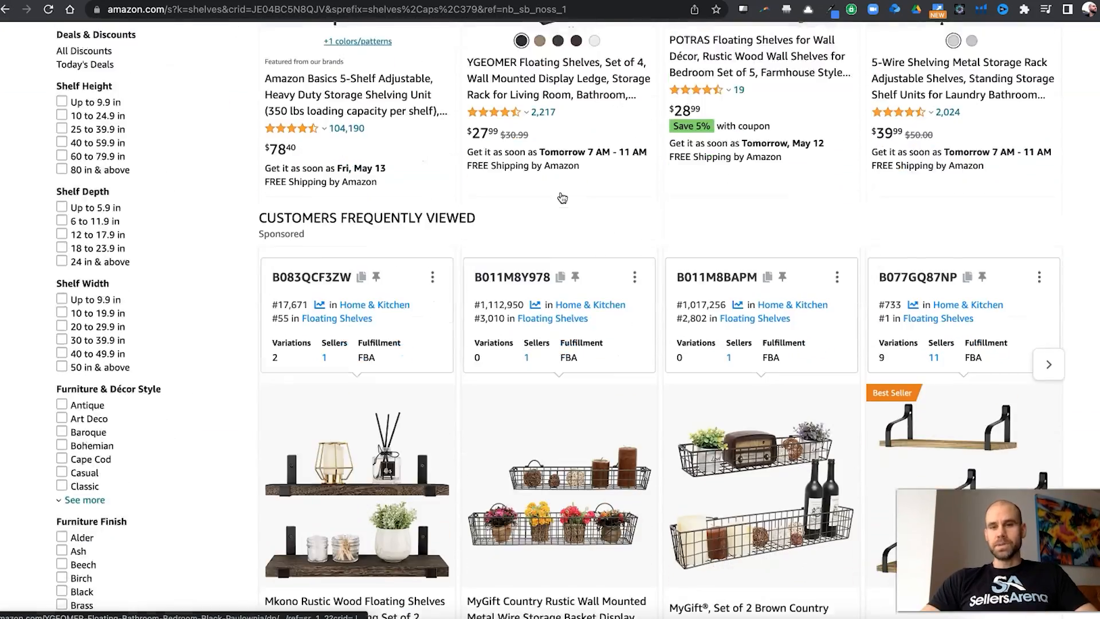
# Review the sidebar filters for shelf item shape, color, finish and room type.
pyautogui.scroll(-3)
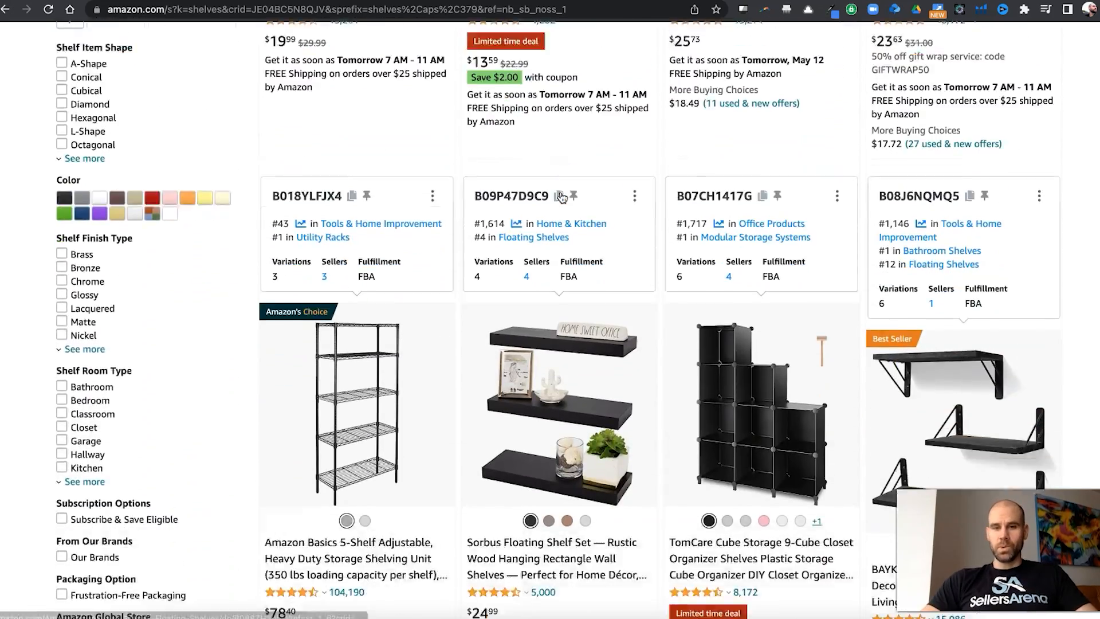
pyautogui.scroll(-3)
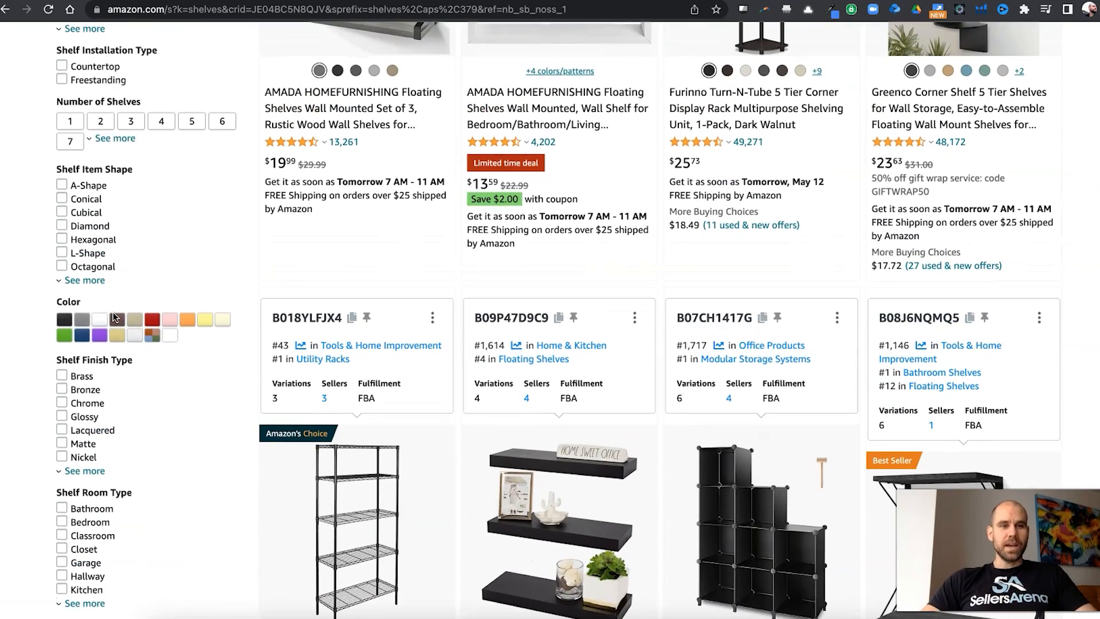
pyautogui.moveTo(146, 263)
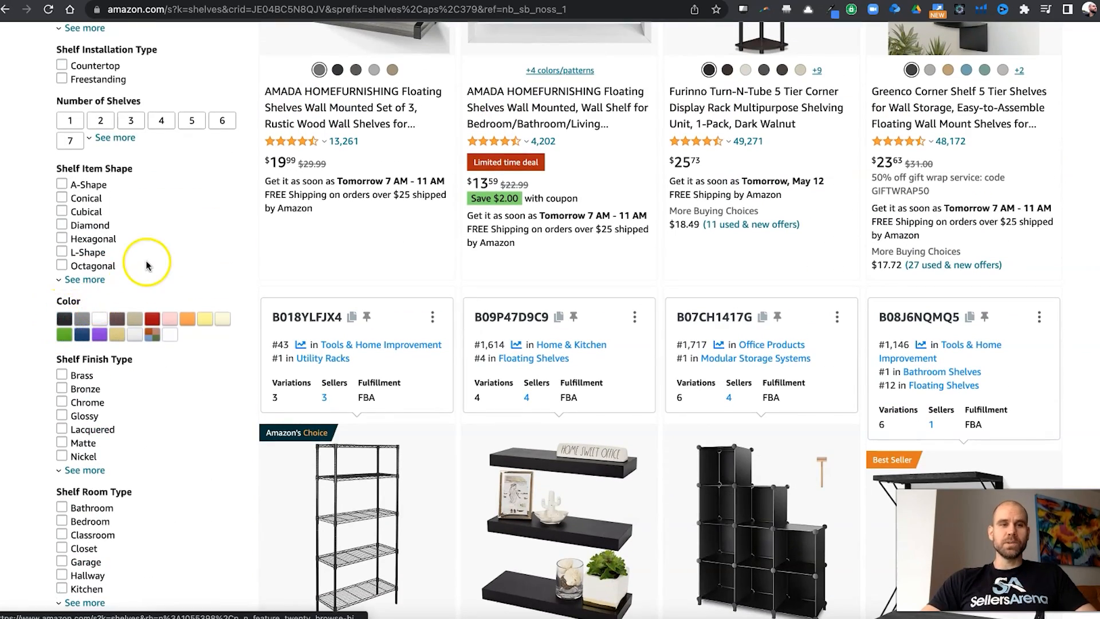
pyautogui.scroll(-3)
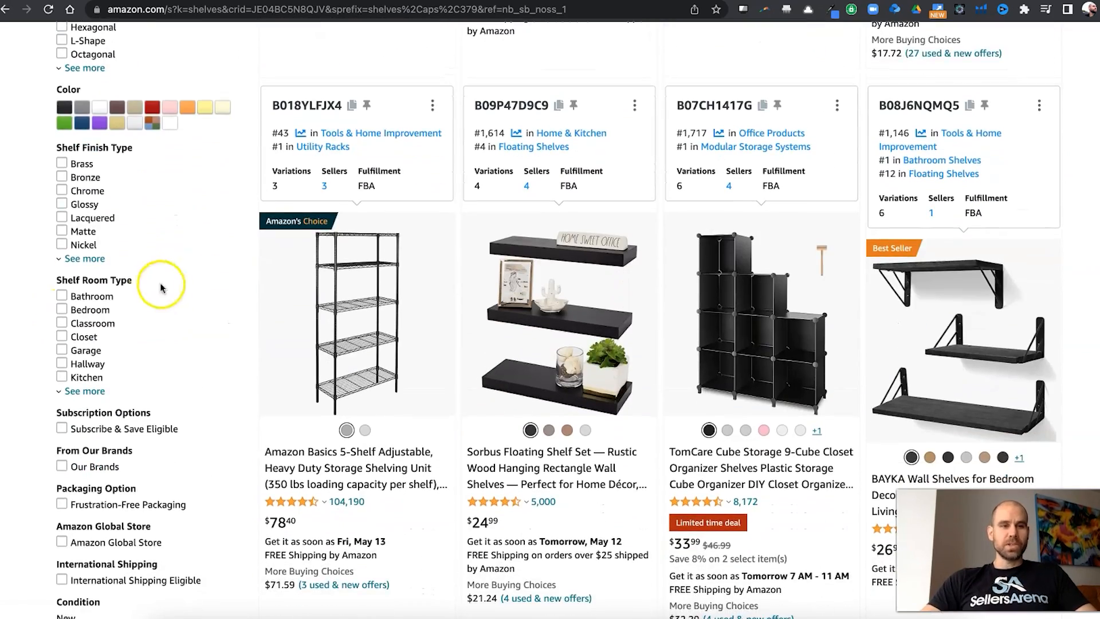
pyautogui.scroll(-3)
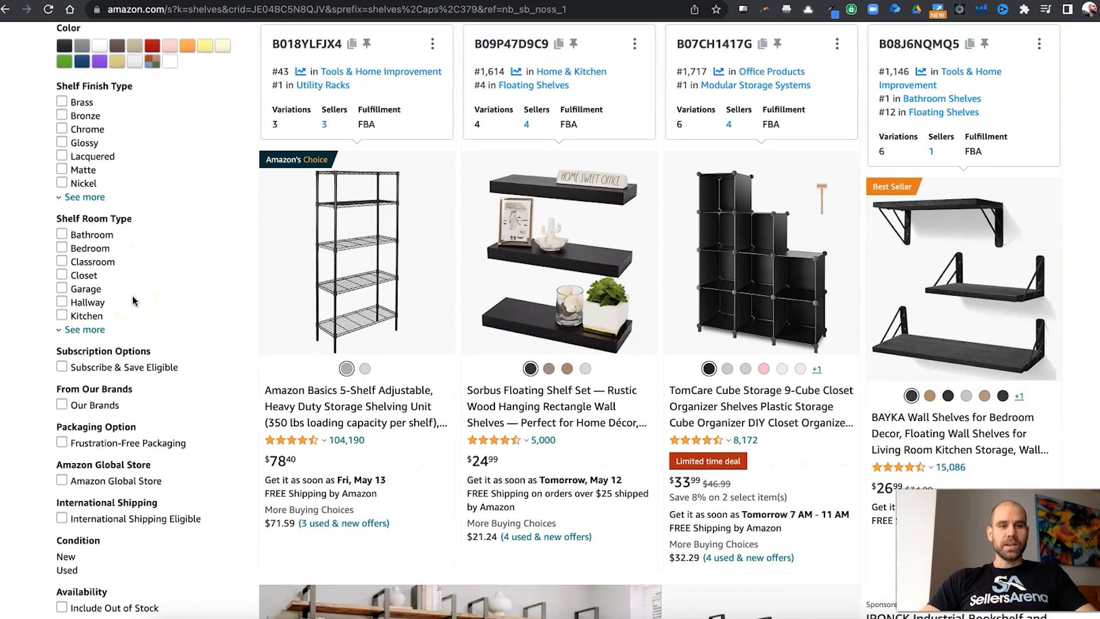
pyautogui.scroll(-3)
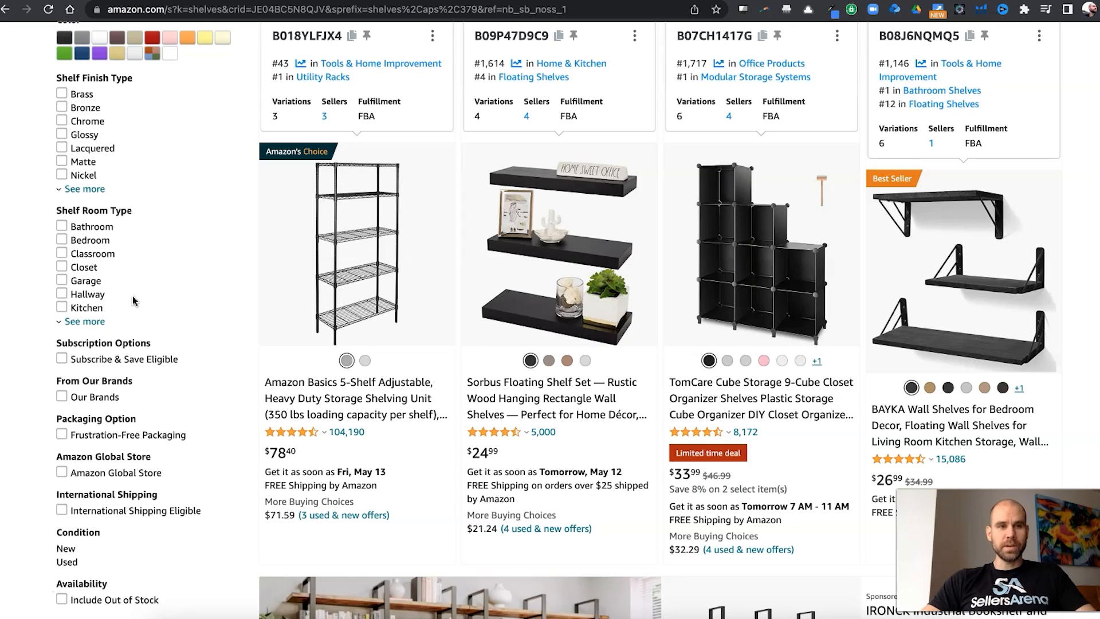
pyautogui.scroll(-3)
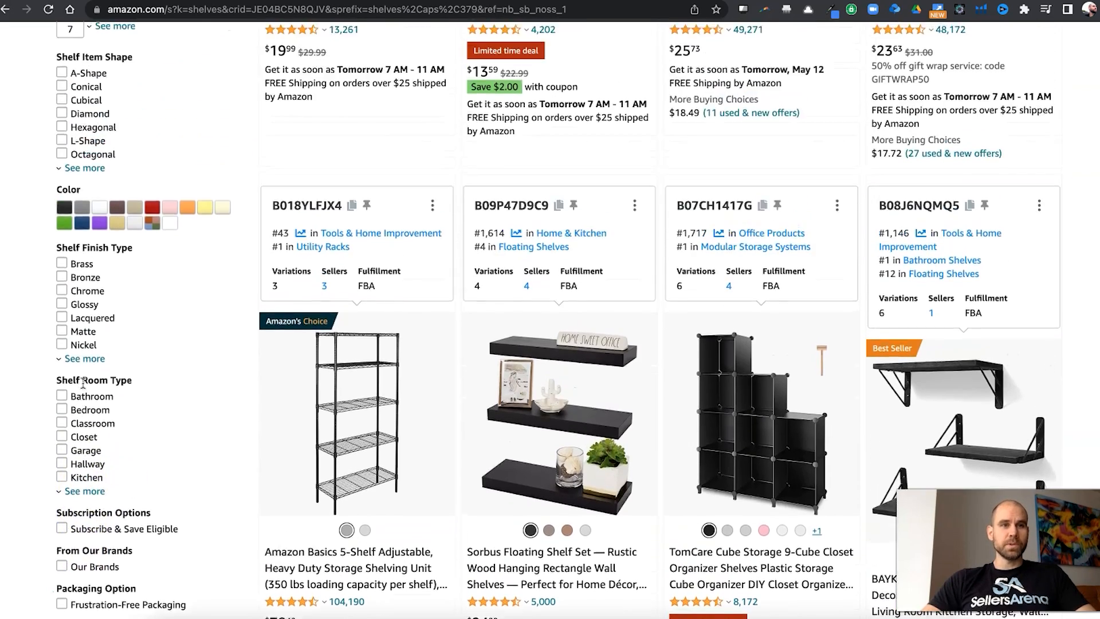
pyautogui.scroll(-3)
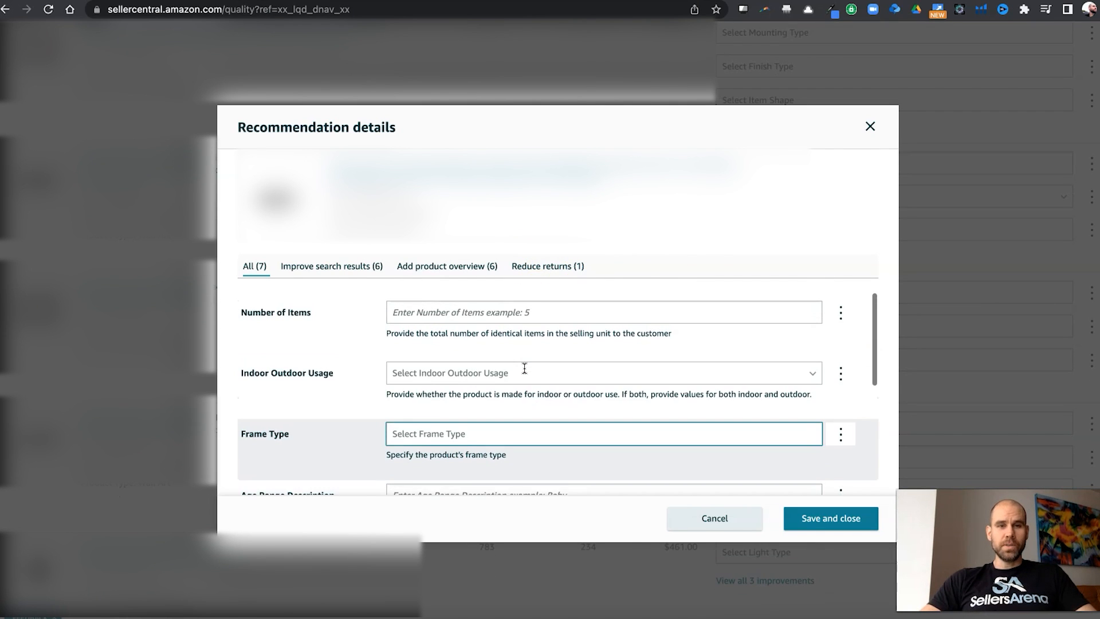
pyautogui.scroll(-3)
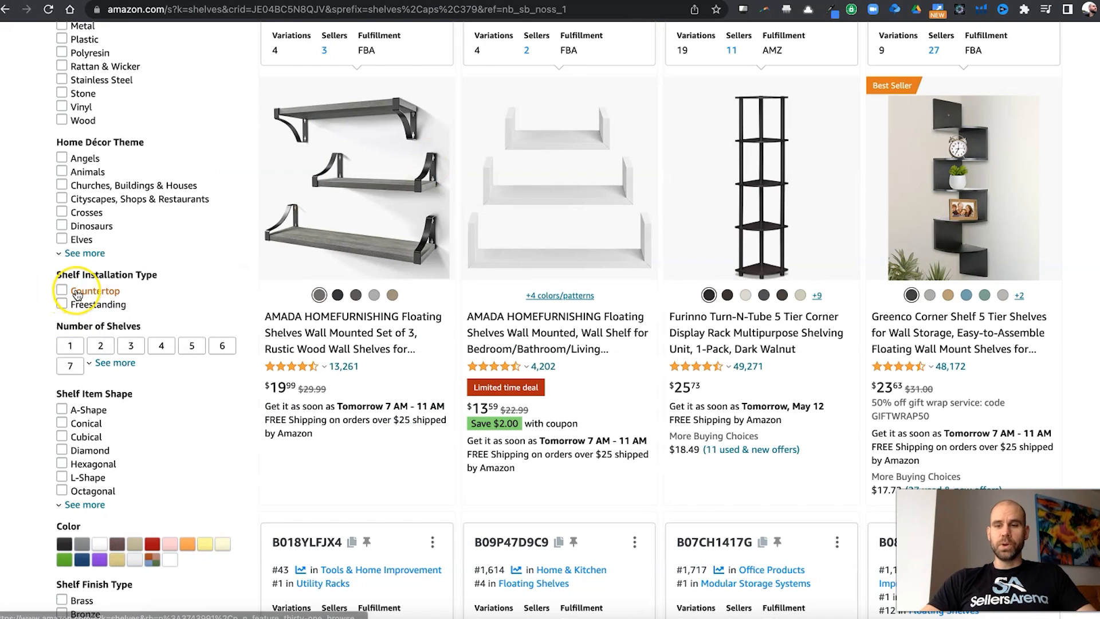
# Review further shelf filters: installation type, home décor material, theme and number of shelves.
pyautogui.scroll(-3)
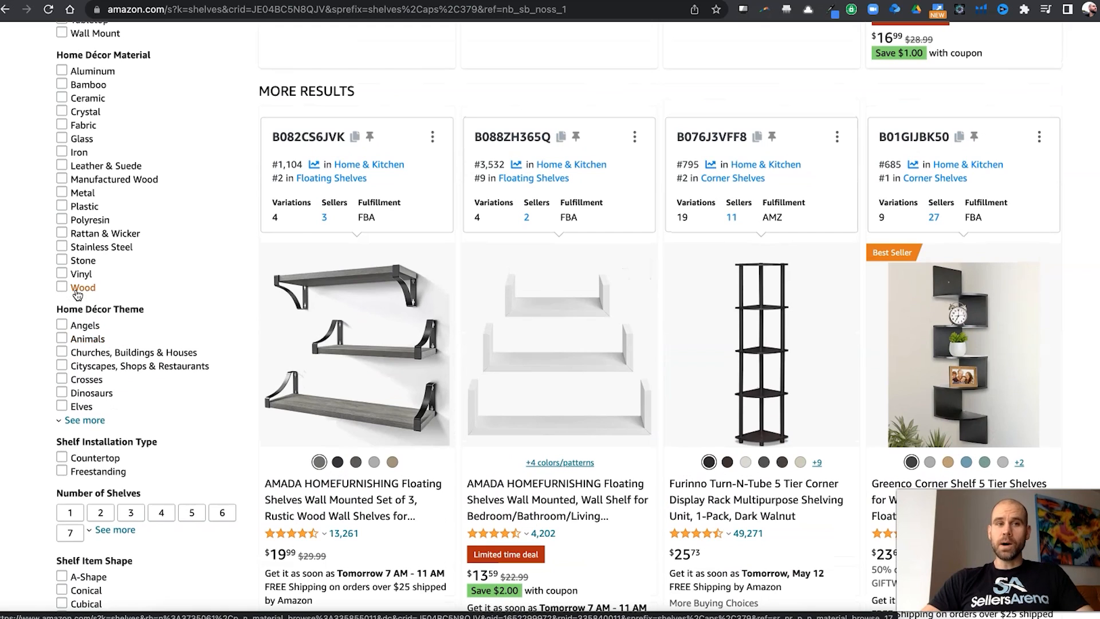
pyautogui.scroll(-3)
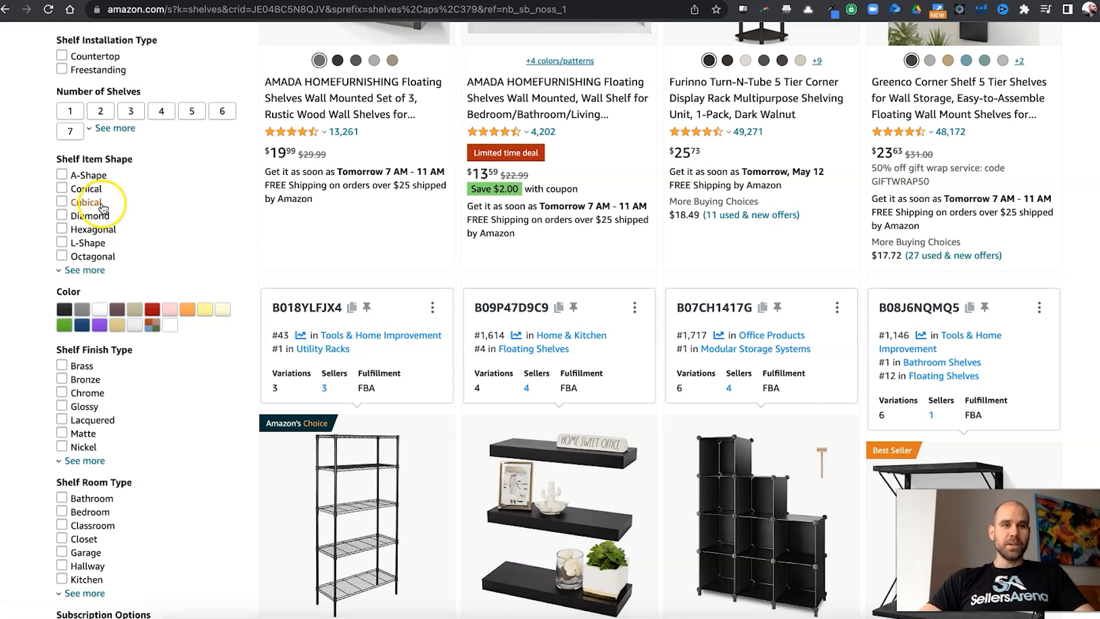
pyautogui.scroll(-3)
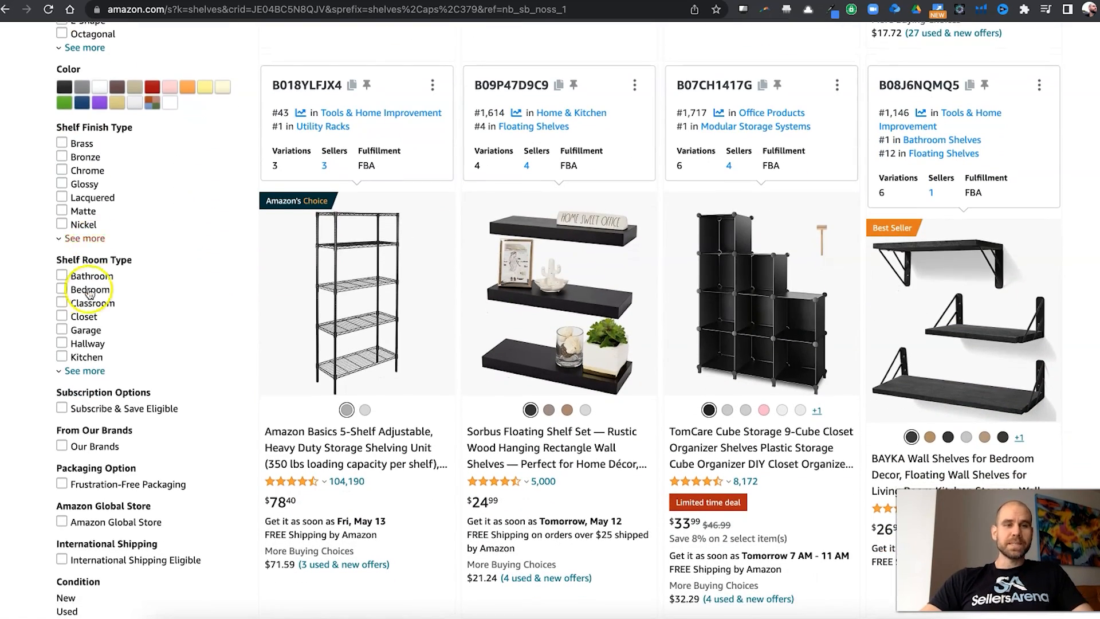
pyautogui.moveTo(92, 303)
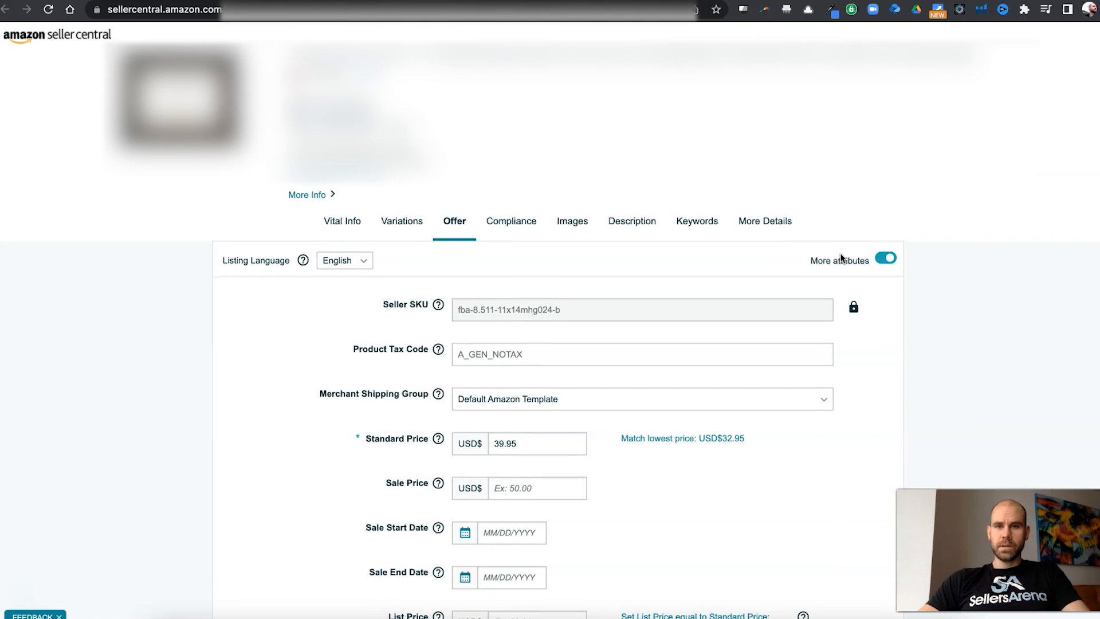
# Show the listing's More Details fields: manufacturer, part number, package quantity and item dimensions.
pyautogui.click(764, 220)
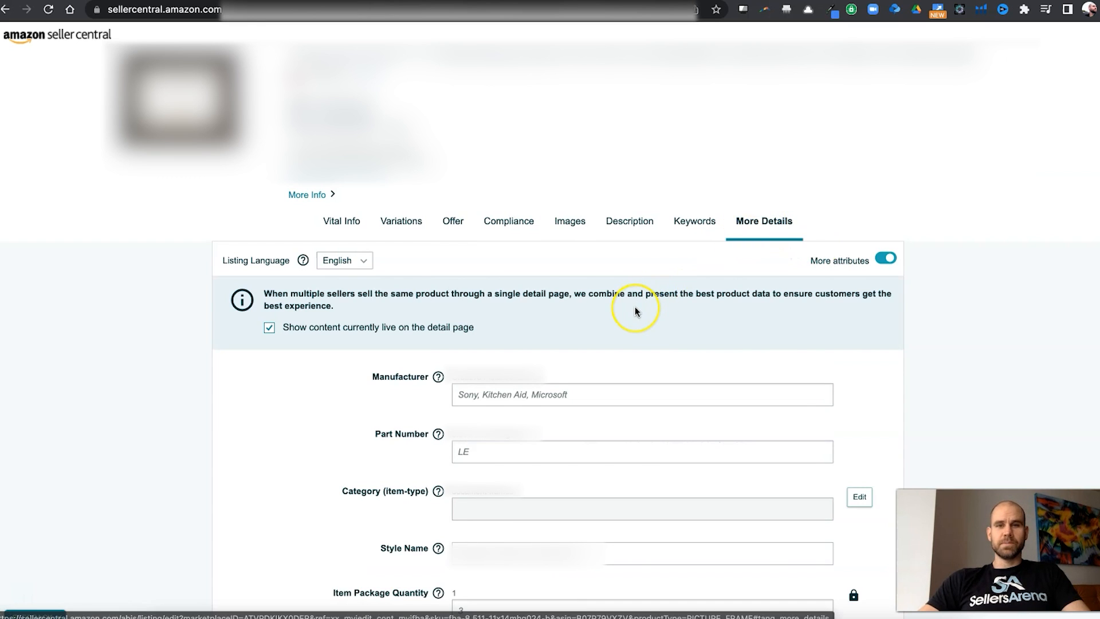
pyautogui.scroll(-3)
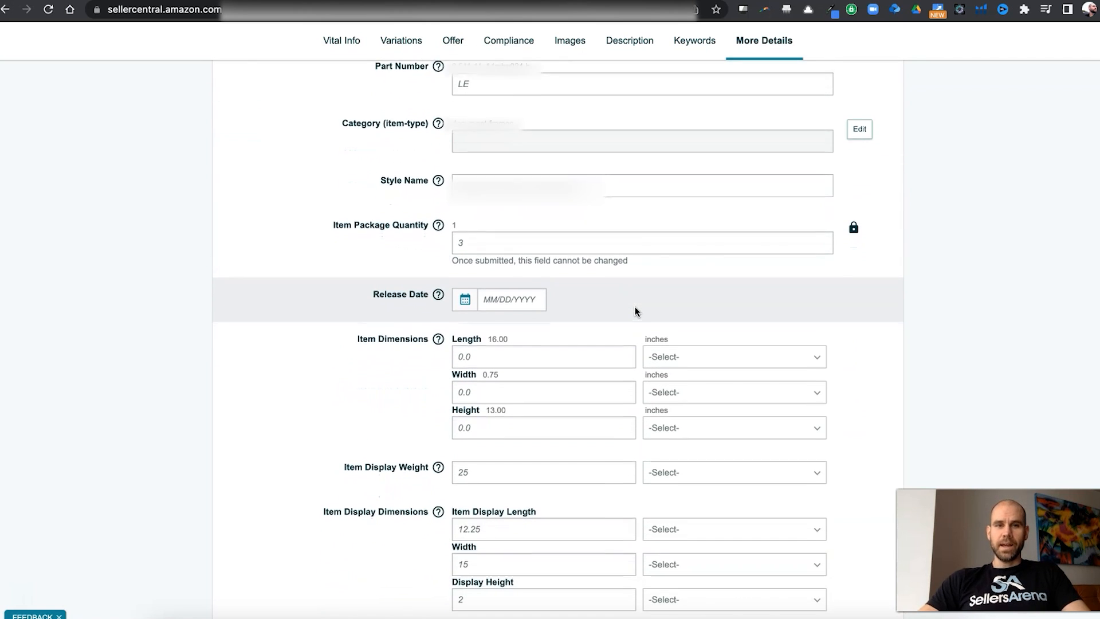
pyautogui.scroll(-3)
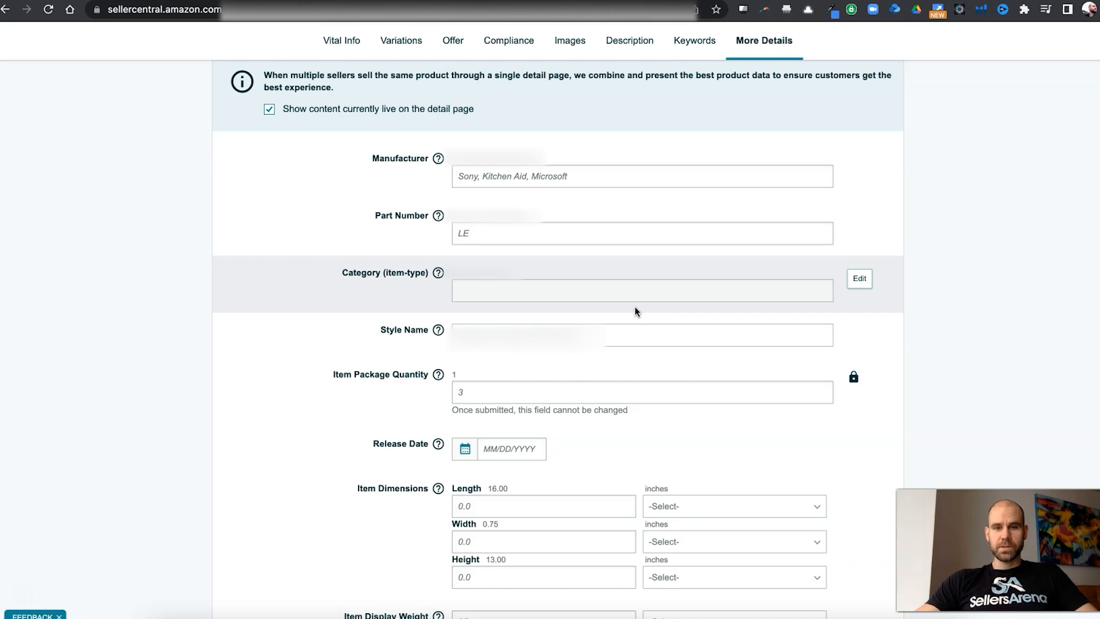
pyautogui.moveTo(111, 434)
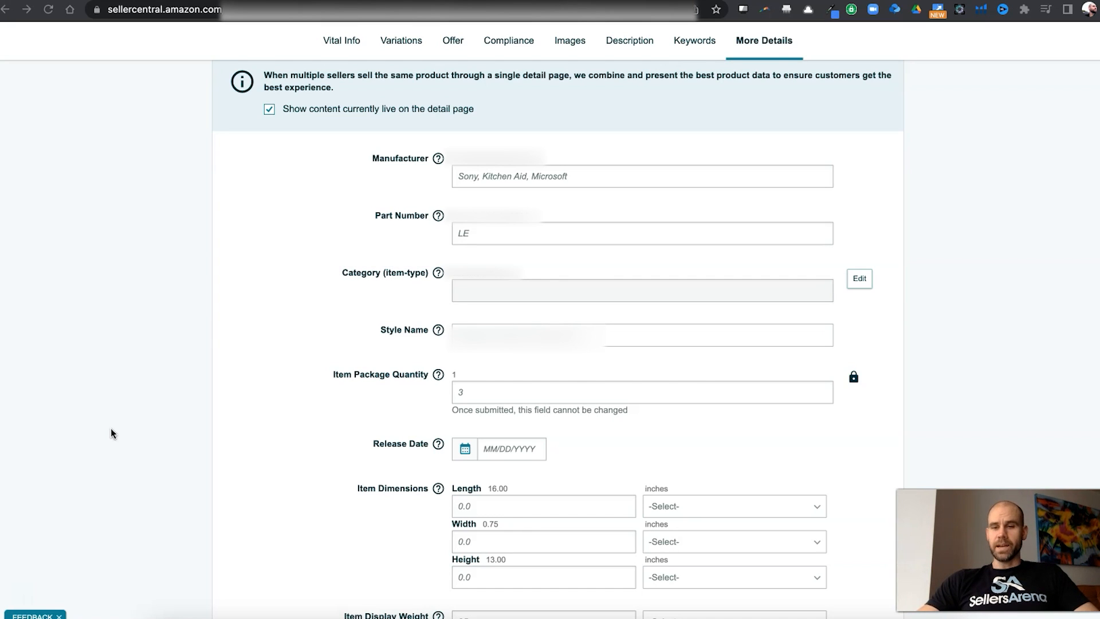